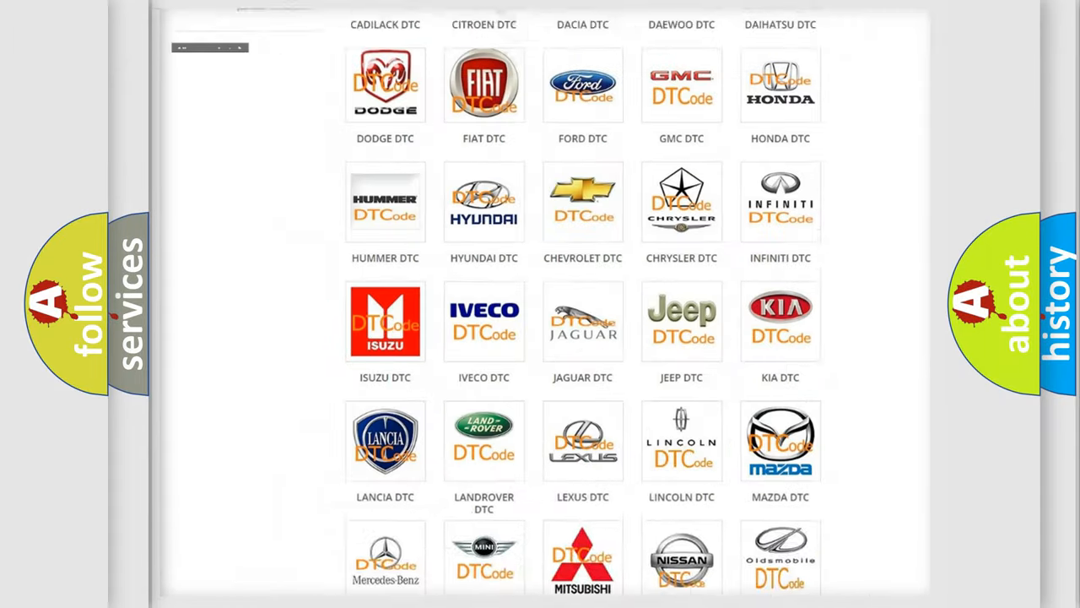
# - Choose Lincoln from the DTC category grid and browse its SRS airbag code list
pyautogui.scroll(3)
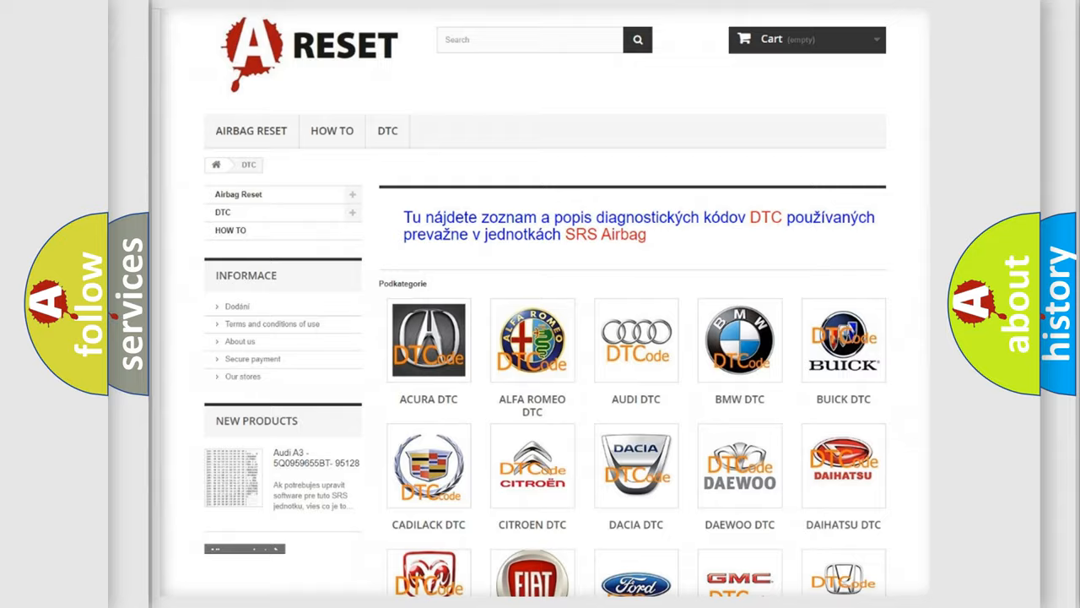
pyautogui.scroll(-3)
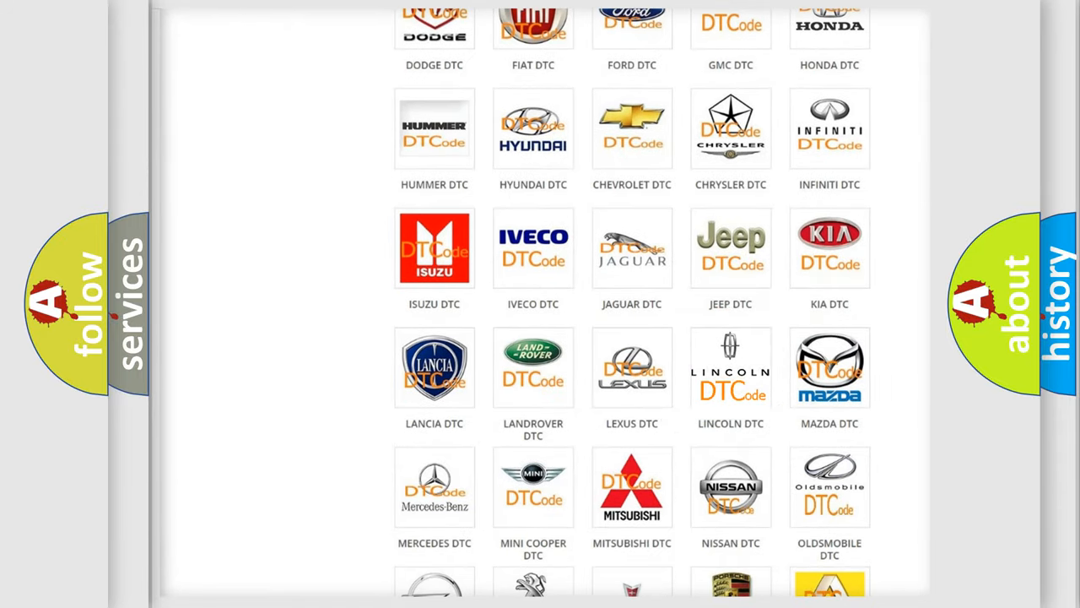
pyautogui.click(731, 368)
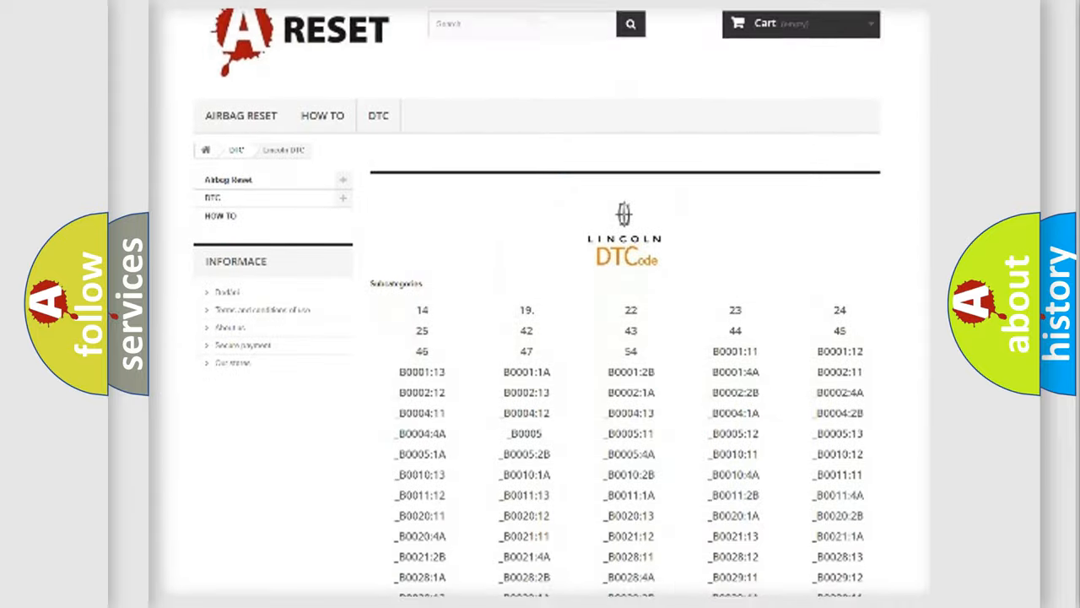
pyautogui.scroll(-3)
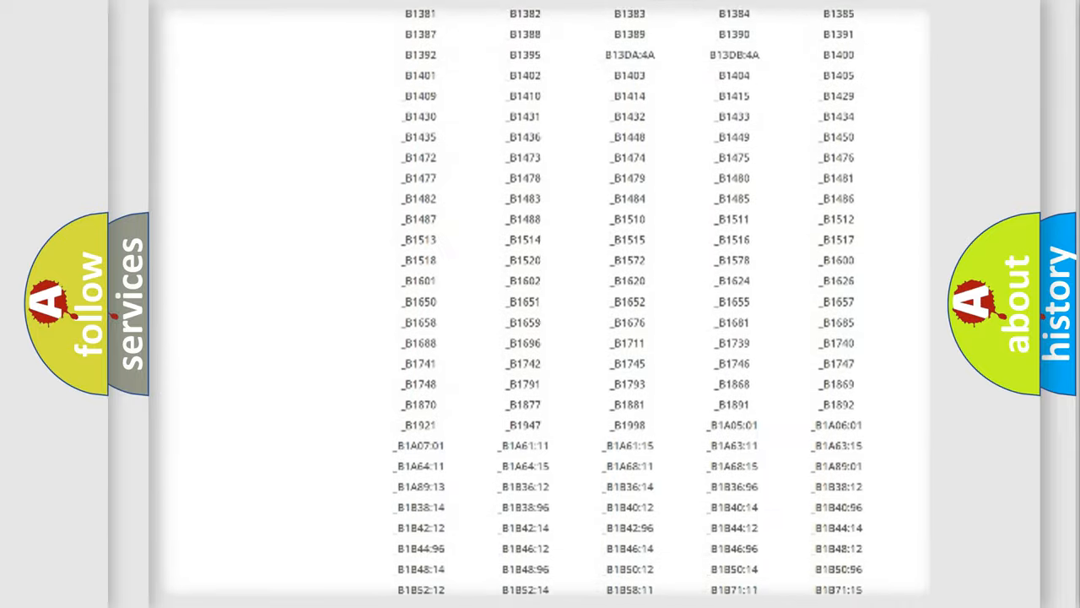
pyautogui.scroll(3)
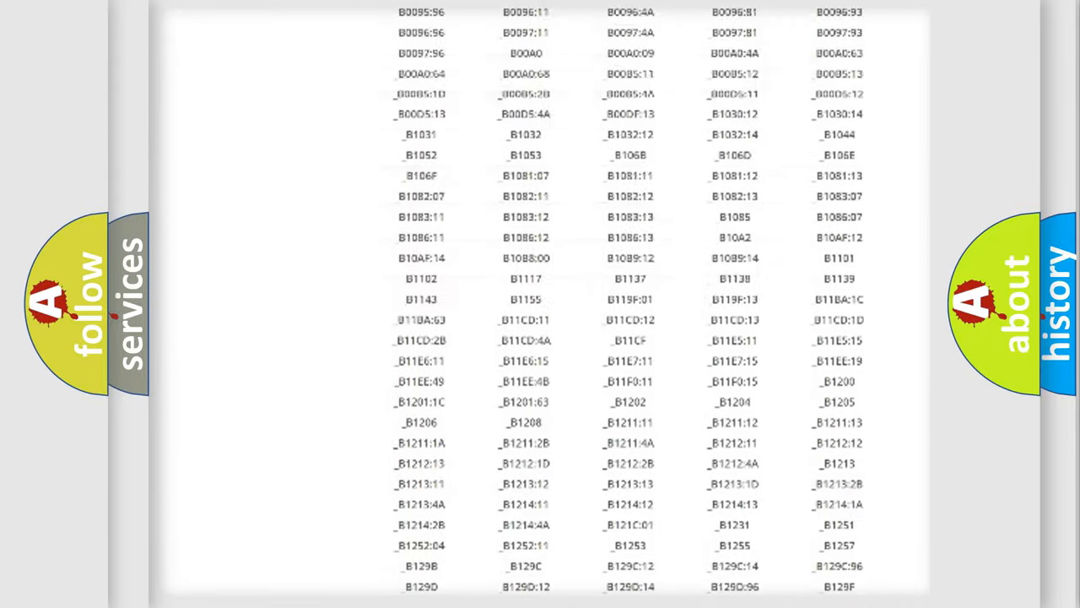